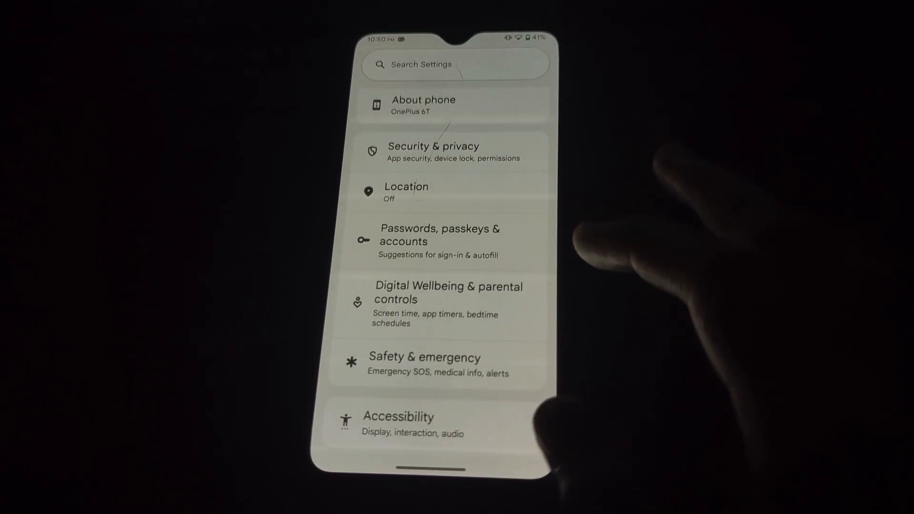
Scroll down the OnePlus 6T Settings list and open About phone
scroll(down, 3)
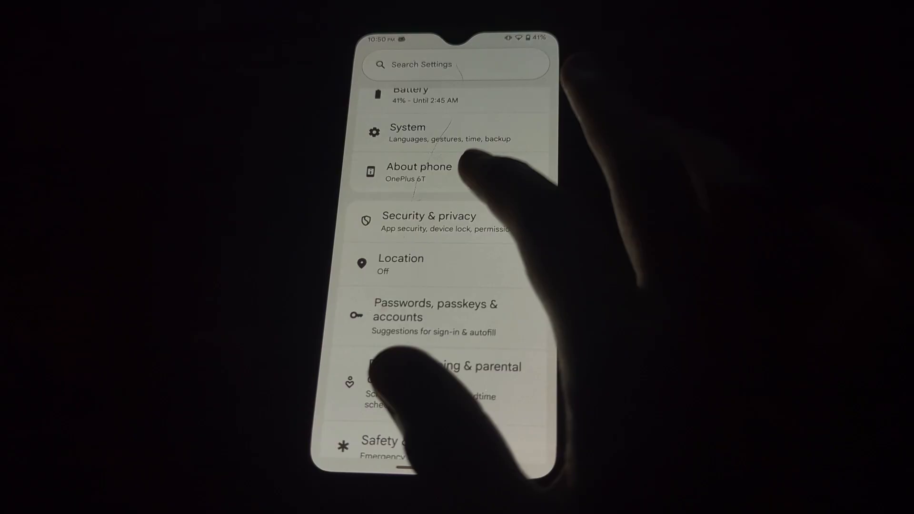
click(419, 173)
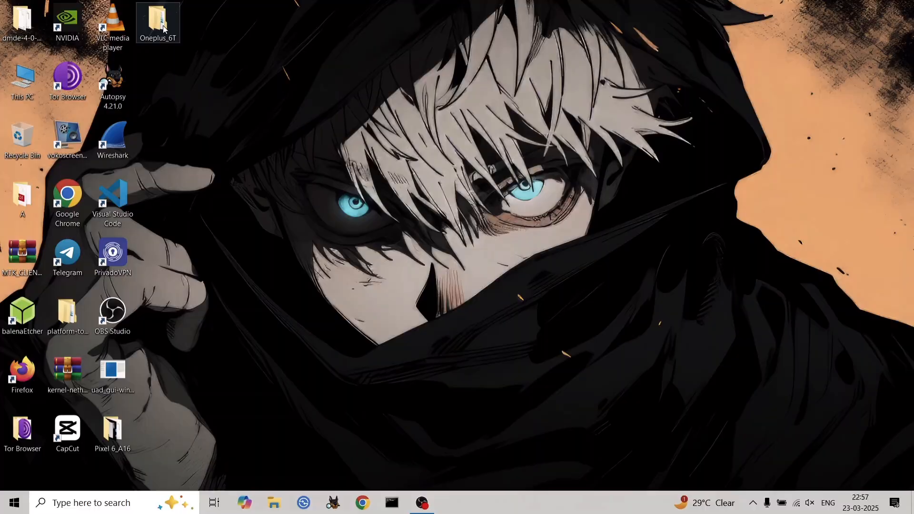
Open the Oneplus_6T desktop folder and select the EvolutionX ROM folder
double_click(158, 19)
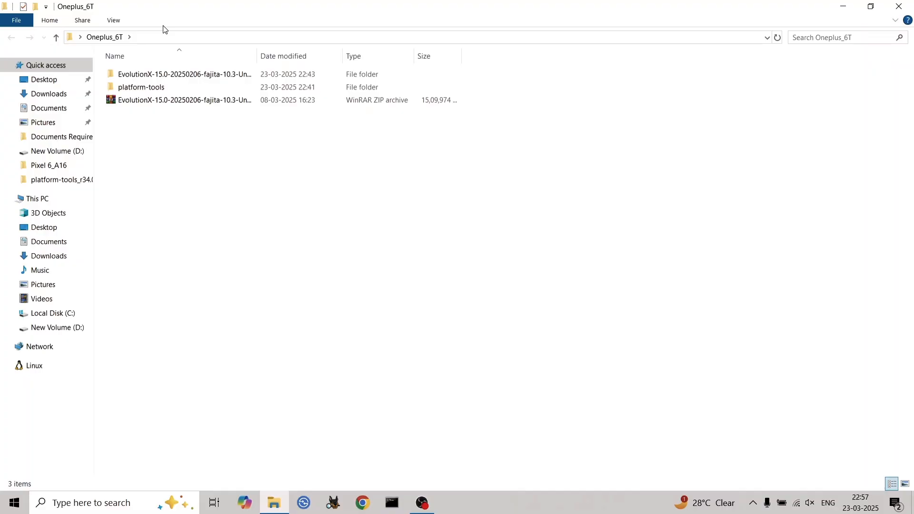
click(184, 74)
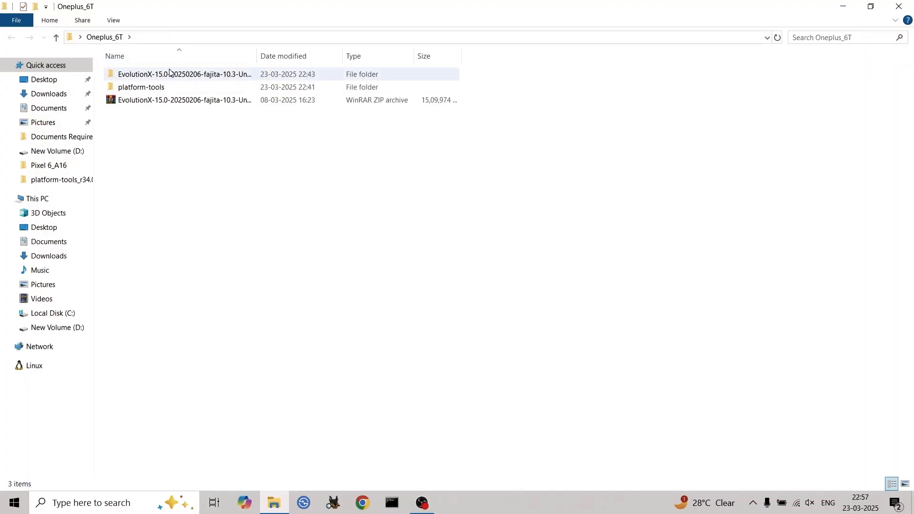
Check payload.bin's size in the EvolutionX folder, then return to Oneplus_6T
double_click(184, 74)
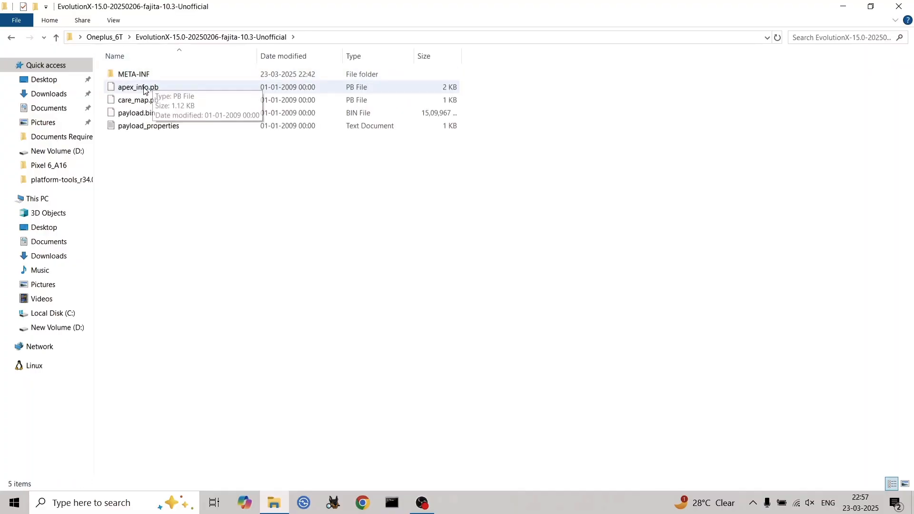
click(136, 112)
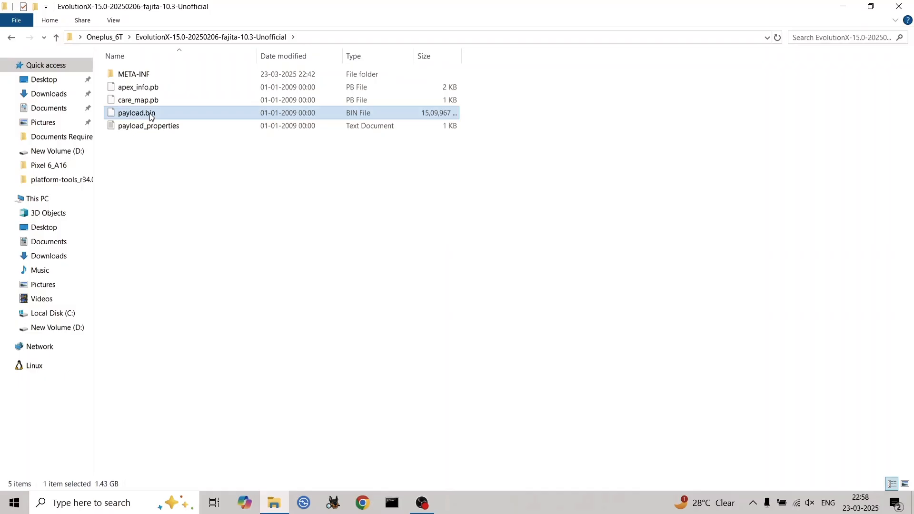
mouse_move(162, 114)
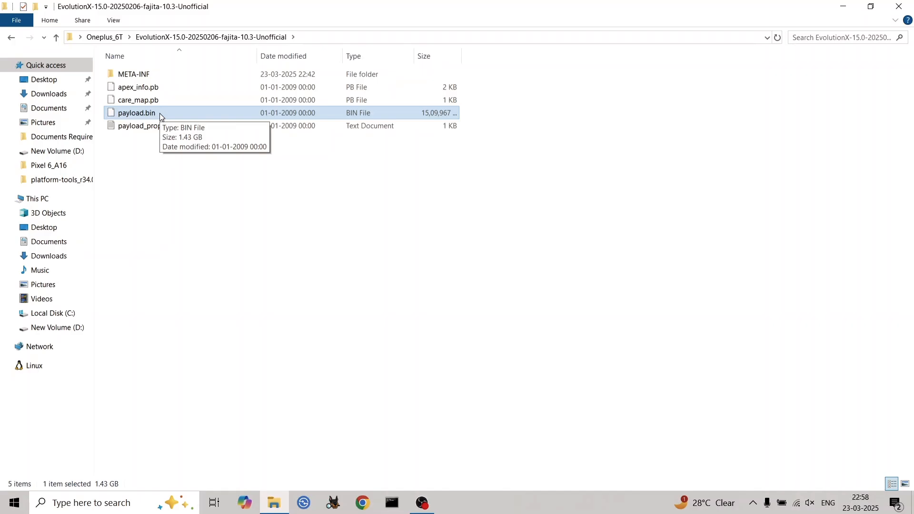
mouse_move(286, 239)
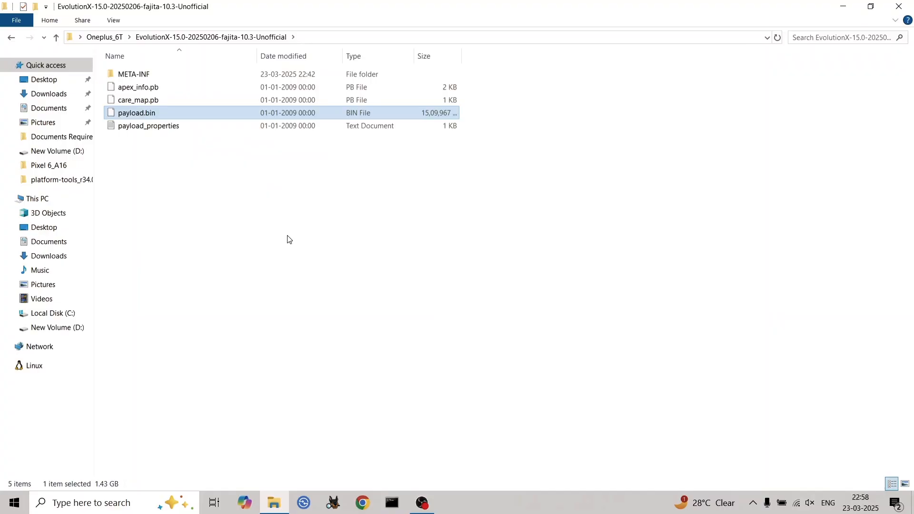
mouse_move(318, 247)
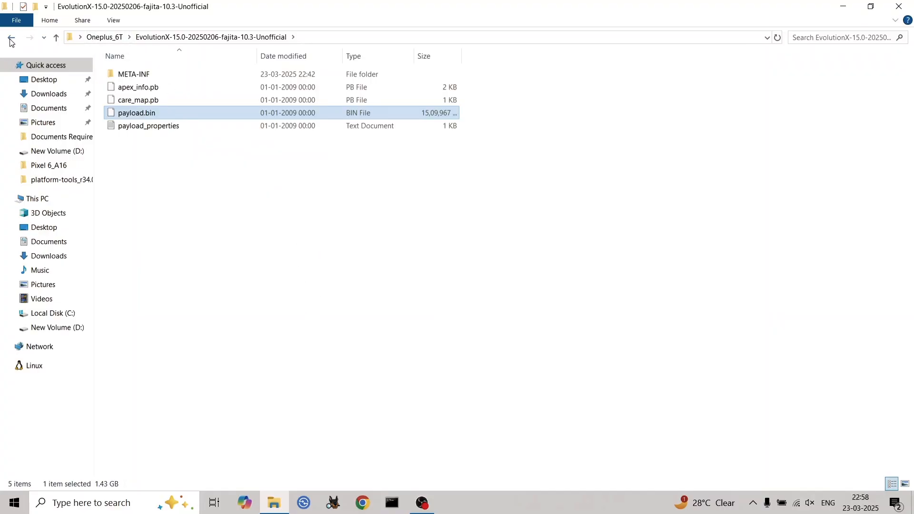
click(11, 37)
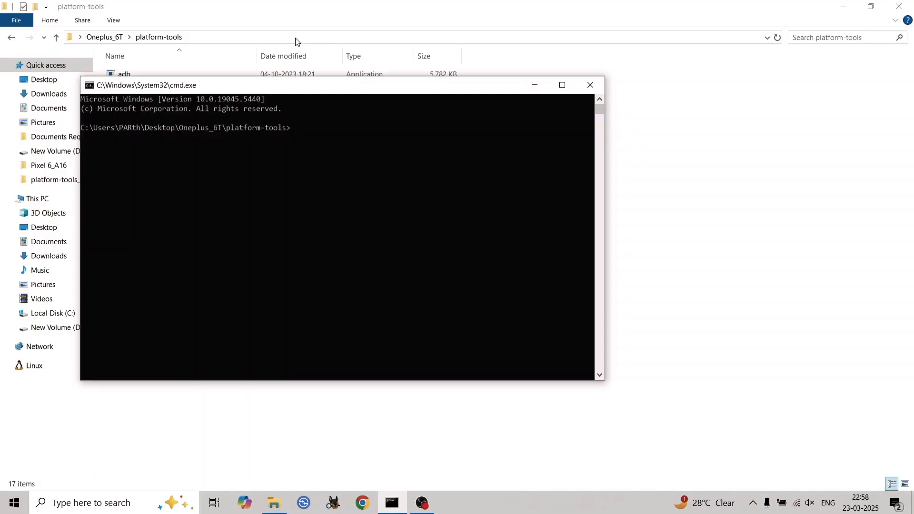
Run 'fastboot boot boot.img', then choose Apply update in the phone's recovery
text(fastboot flashb)
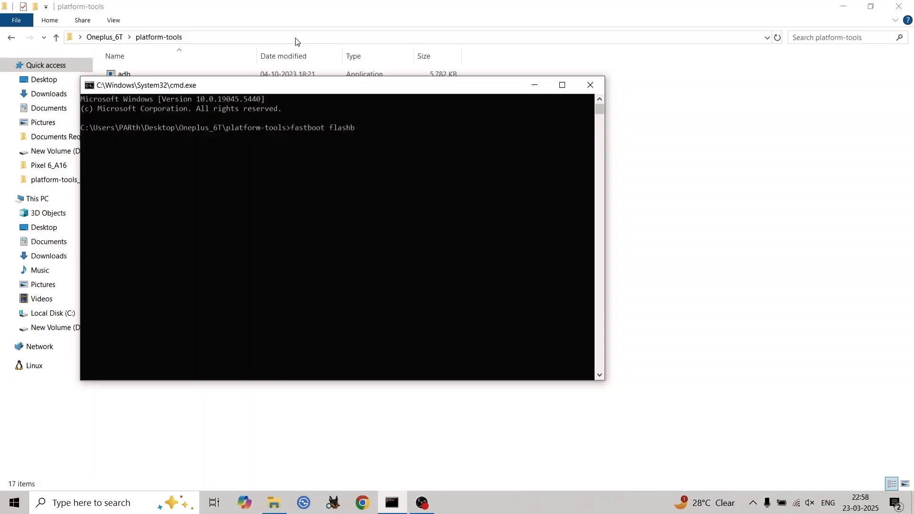
text(oot b)
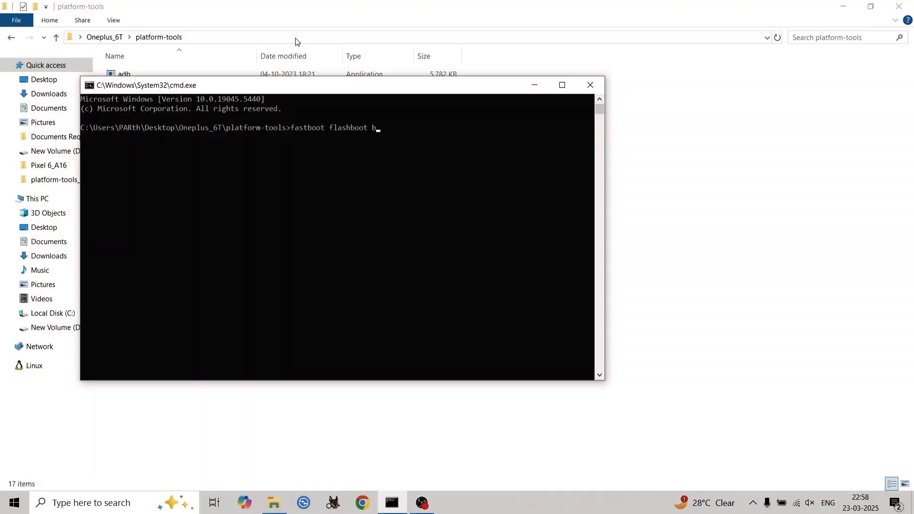
text(oot.)
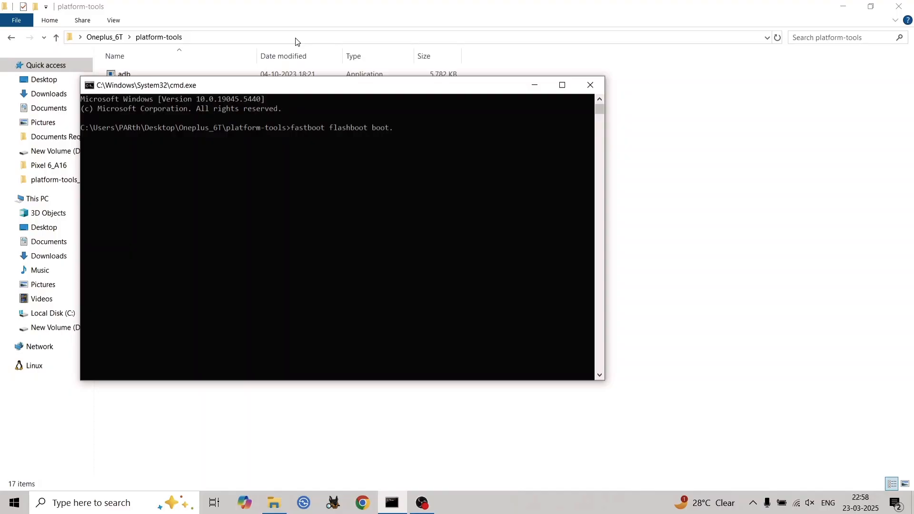
text(img)
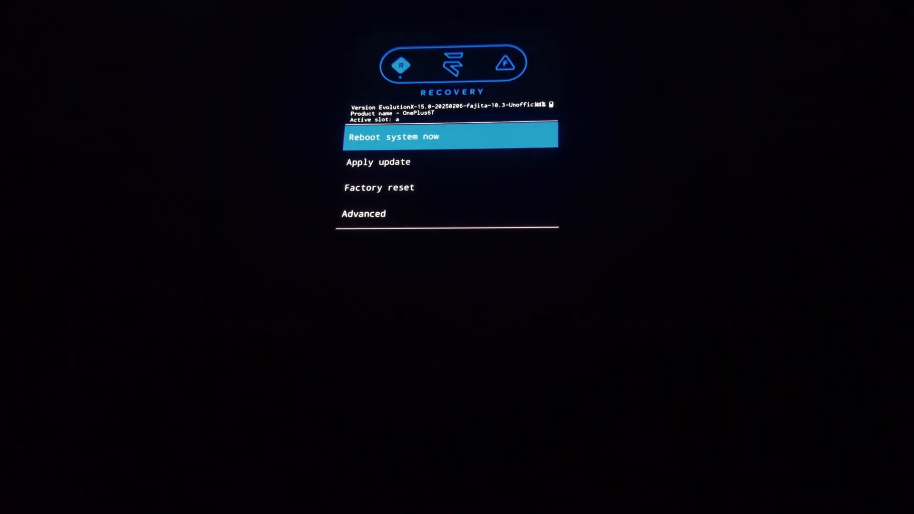
click(377, 162)
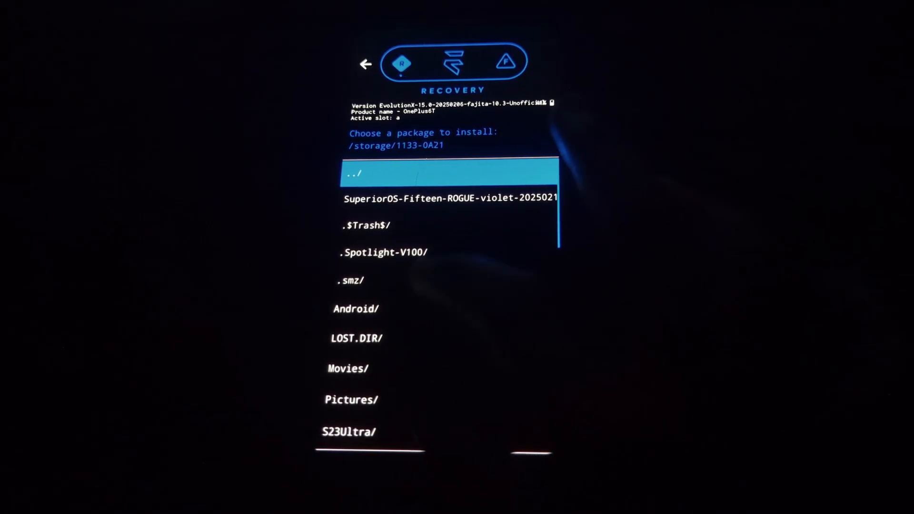
Scroll the recovery package list to find the EvolutionX-15.0 zip
scroll(down, 3)
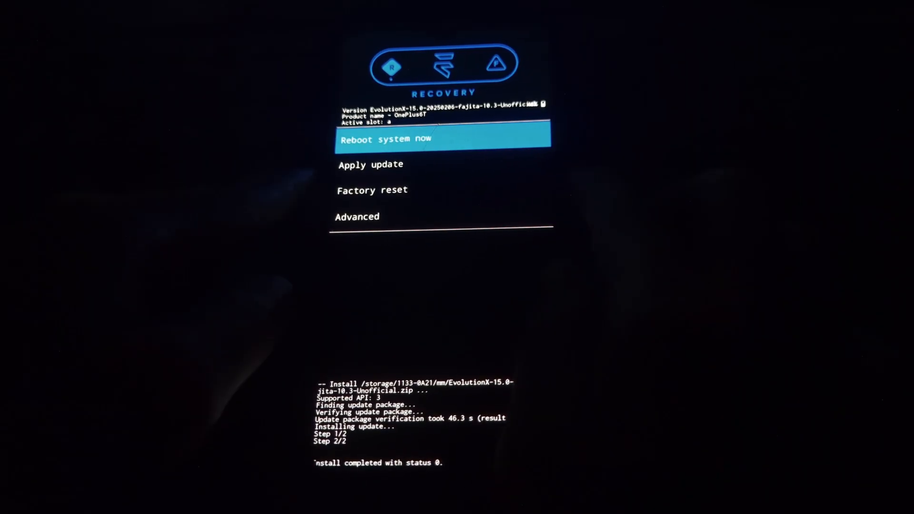
Choose Reboot system now in the Evolution X recovery menu
click(442, 139)
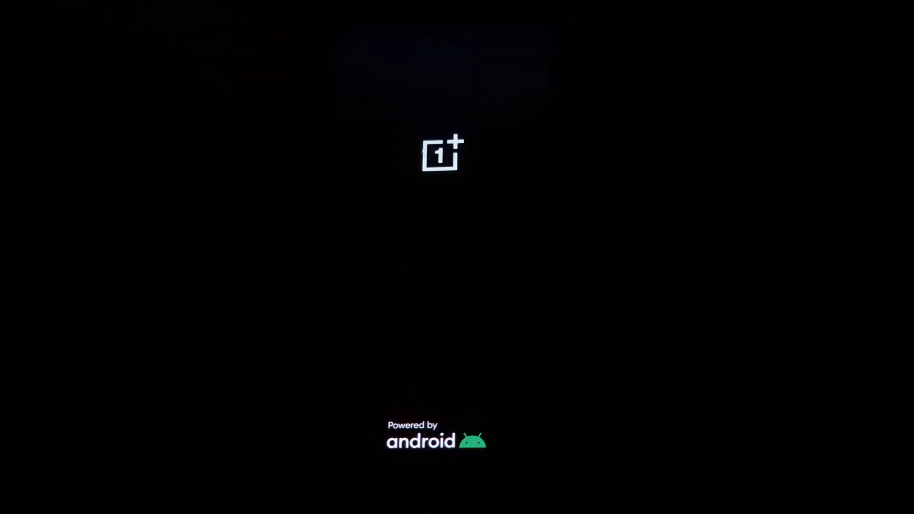